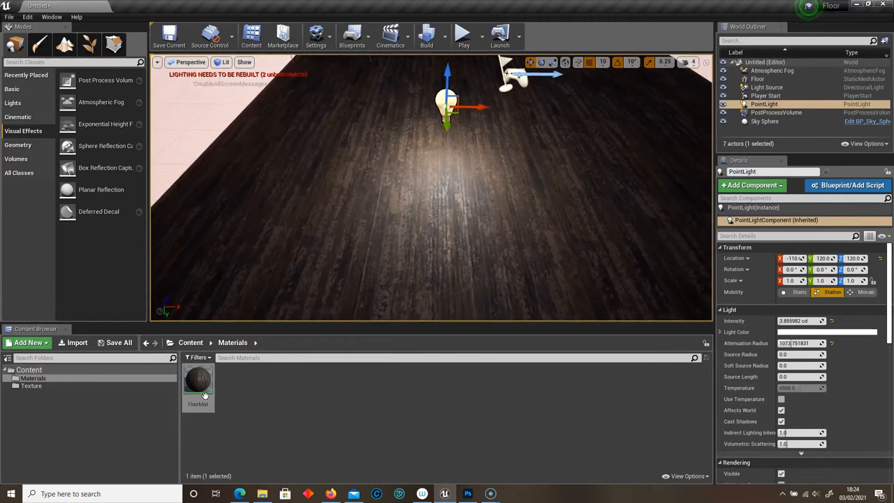
# Preview and close the parquet, Floor_grime, Floor_grime1 and Floor_grimeNORMAL textures from the Texture folder
pyautogui.click(31, 385)
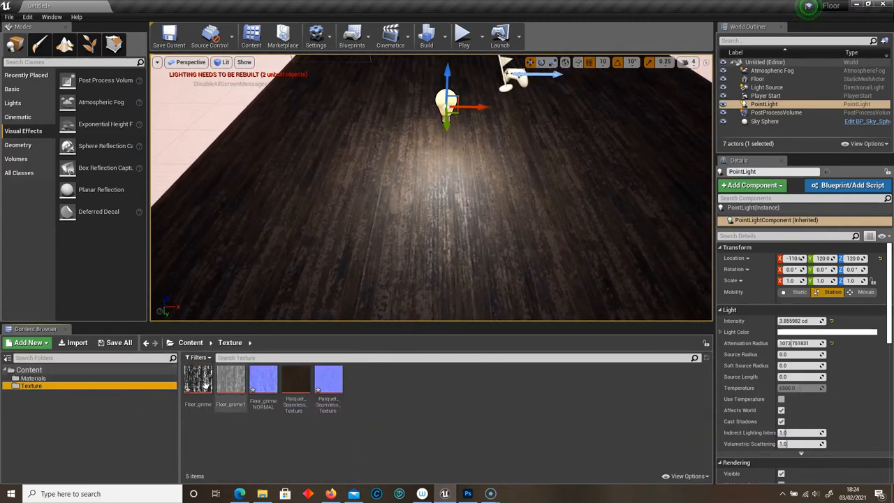
pyautogui.doubleClick(295, 379)
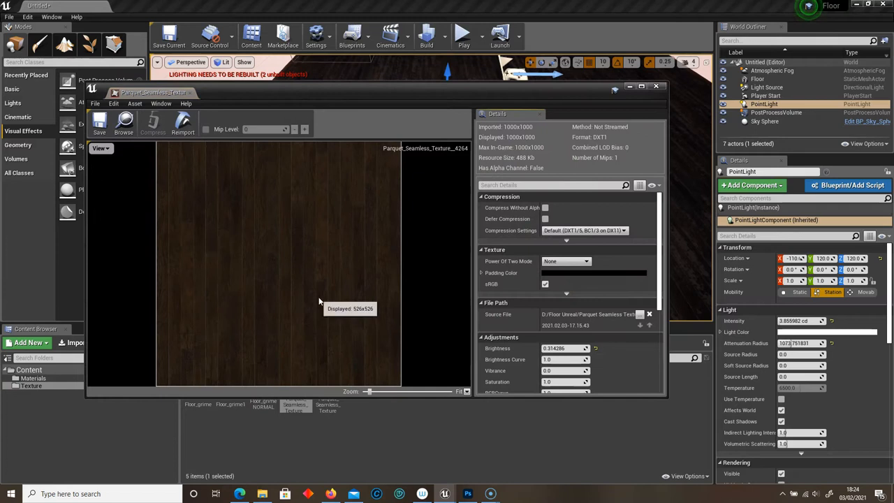
pyautogui.moveTo(262, 238)
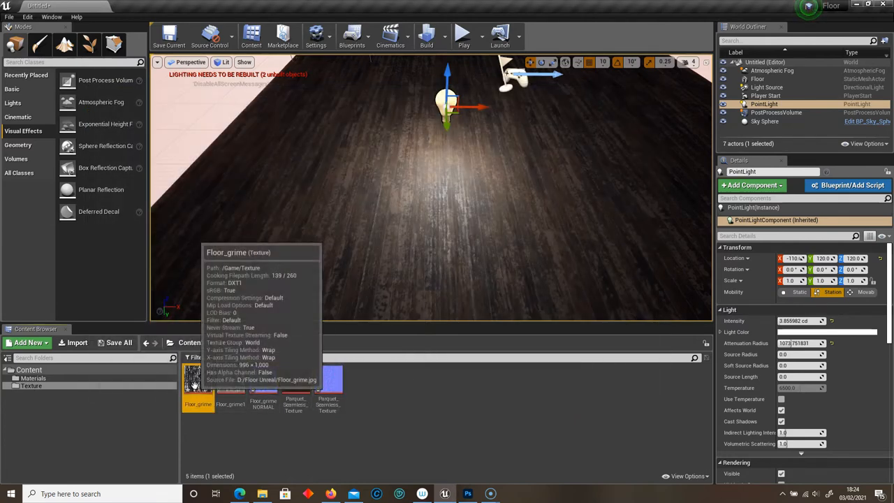
pyautogui.doubleClick(198, 379)
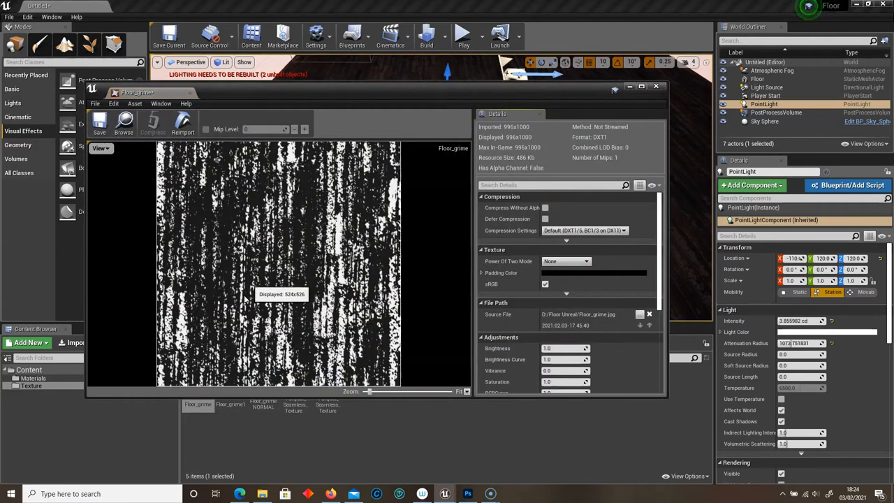
pyautogui.click(656, 85)
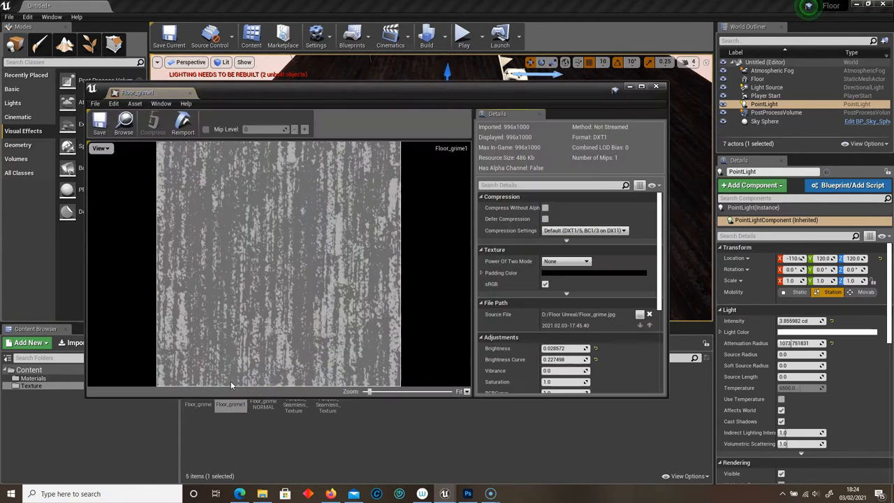
pyautogui.moveTo(233, 235)
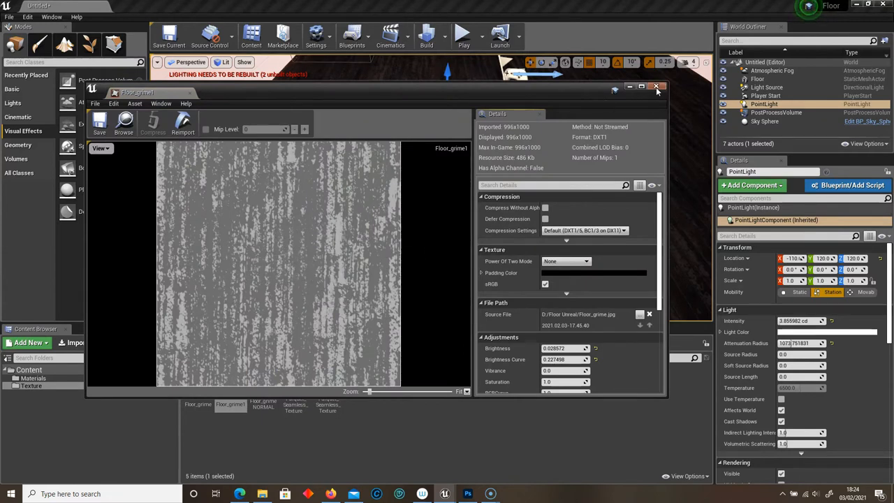
pyautogui.click(657, 86)
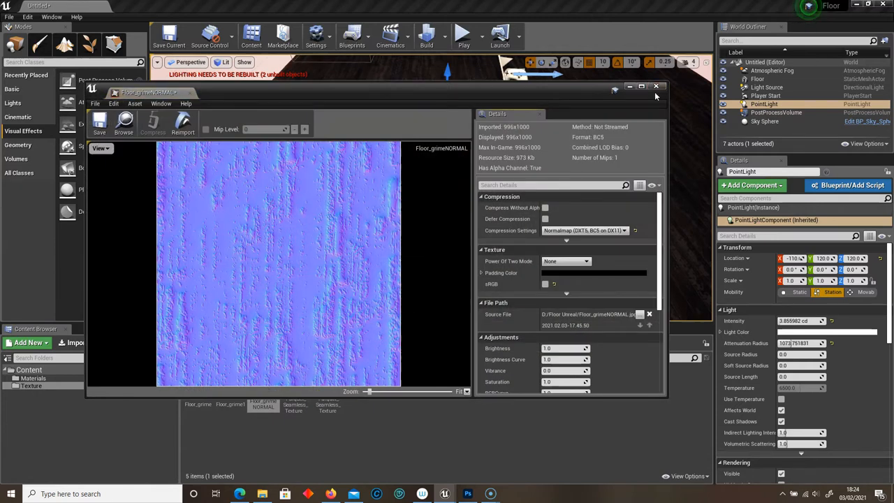
pyautogui.click(656, 86)
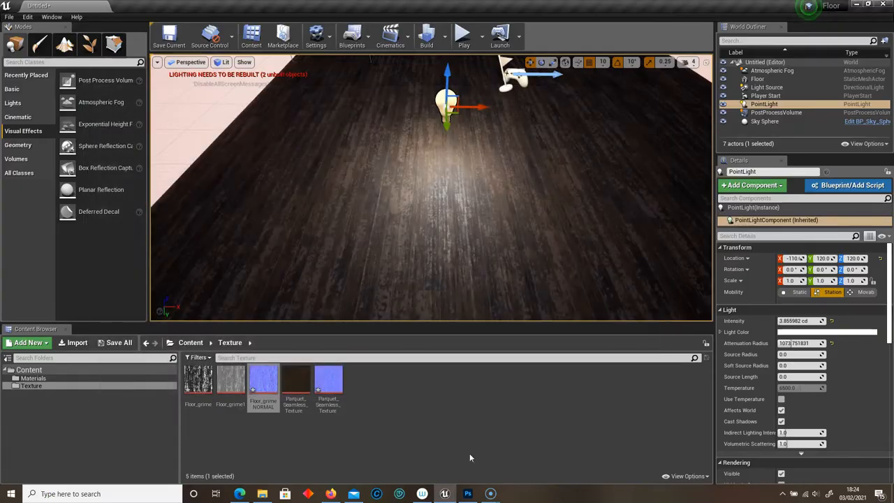
# Open Floor_grime in Photoshop and generate a normal map with detail scale lowered to 36%
pyautogui.click(466, 493)
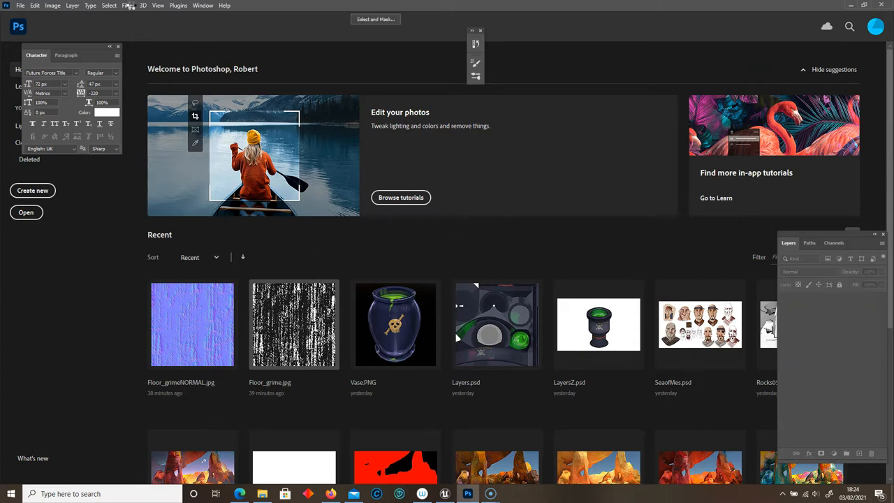
pyautogui.doubleClick(293, 324)
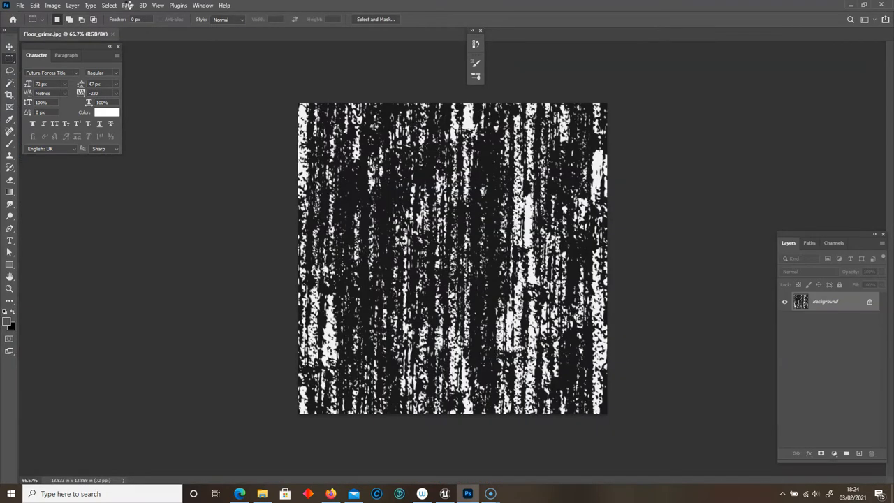
pyautogui.click(128, 6)
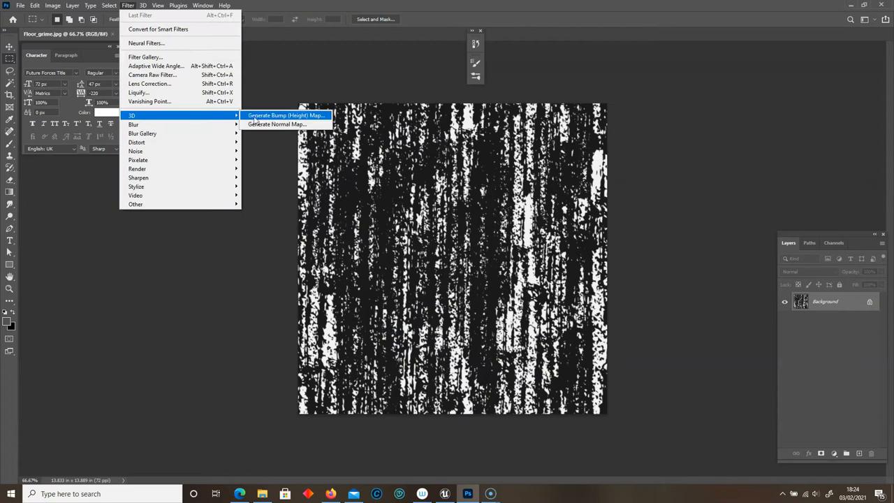
pyautogui.click(276, 124)
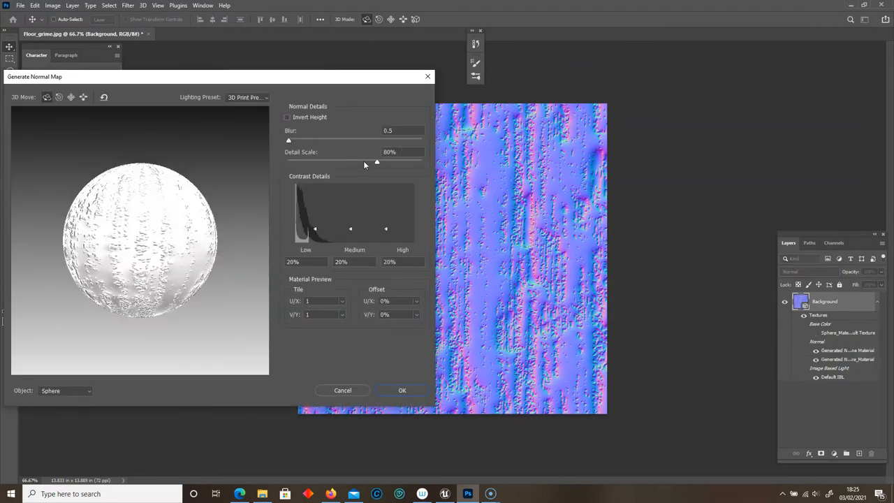
pyautogui.moveTo(377, 161); pyautogui.dragTo(326, 161)
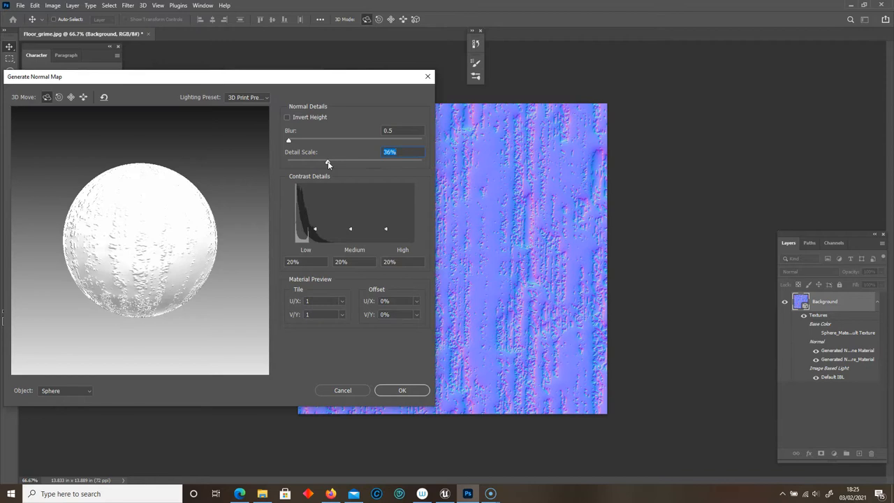
pyautogui.moveTo(327, 162); pyautogui.dragTo(312, 162)
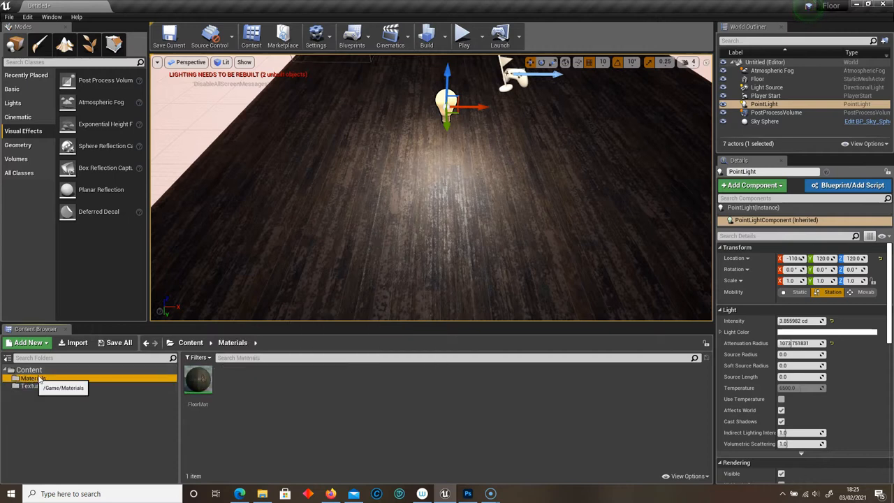
# Open FloorMat and inspect its grime Texture Sample and dark Constant3Vector nodes
pyautogui.doubleClick(198, 381)
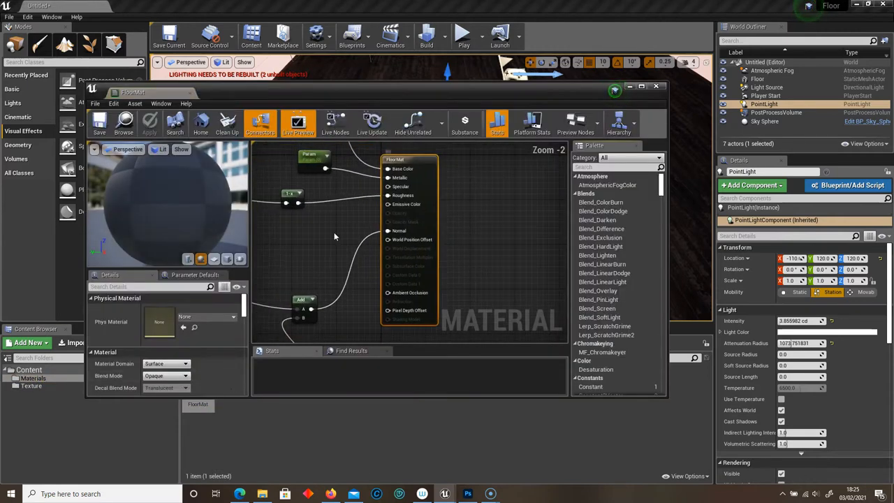
pyautogui.scroll(-3)
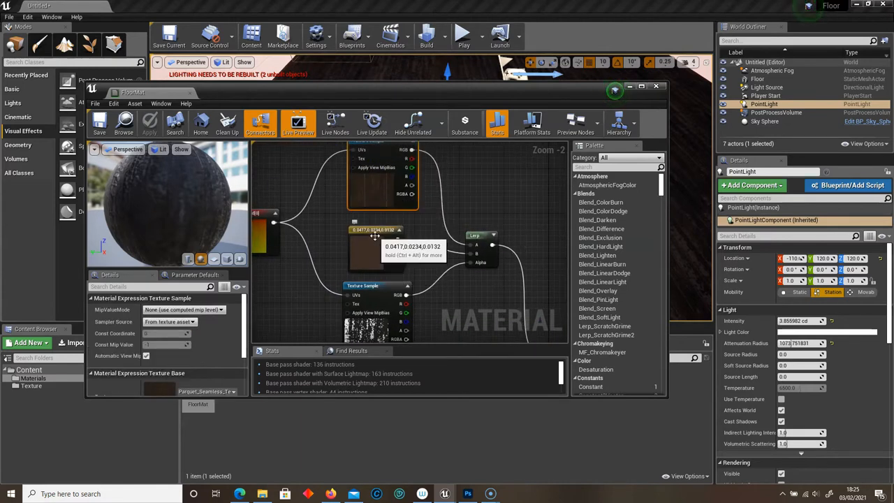
pyautogui.click(377, 286)
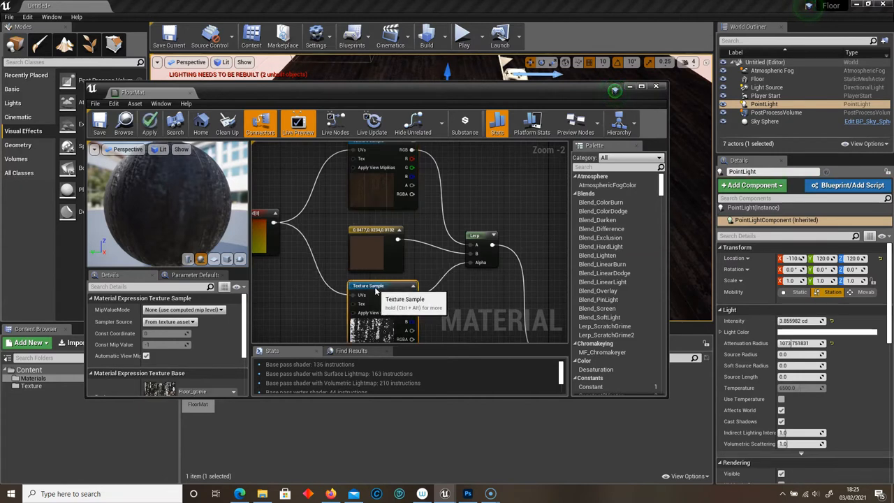
pyautogui.click(376, 224)
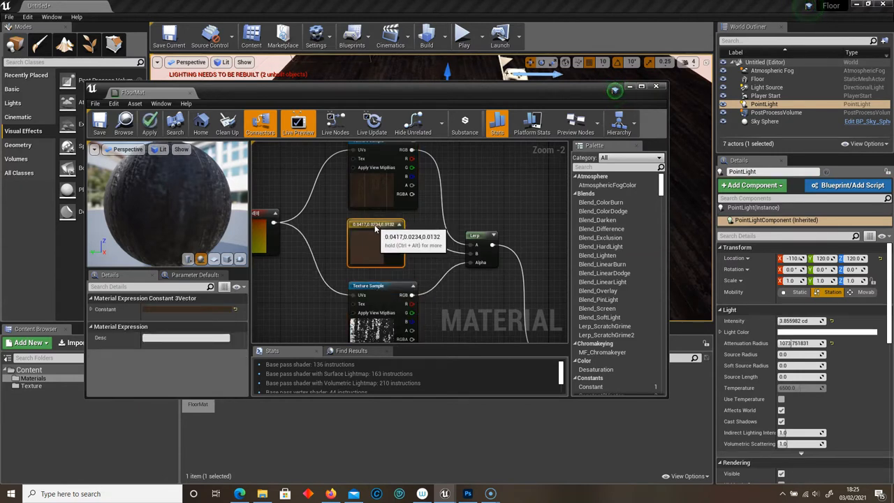
pyautogui.moveTo(377, 286)
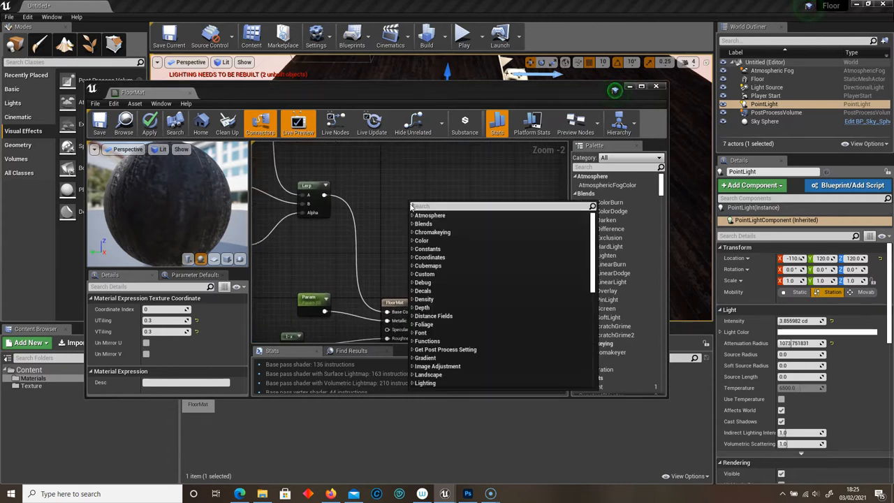
# Add a Lerp node blending the wood texture and brown colour, masked by grime
pyautogui.write('lerp')
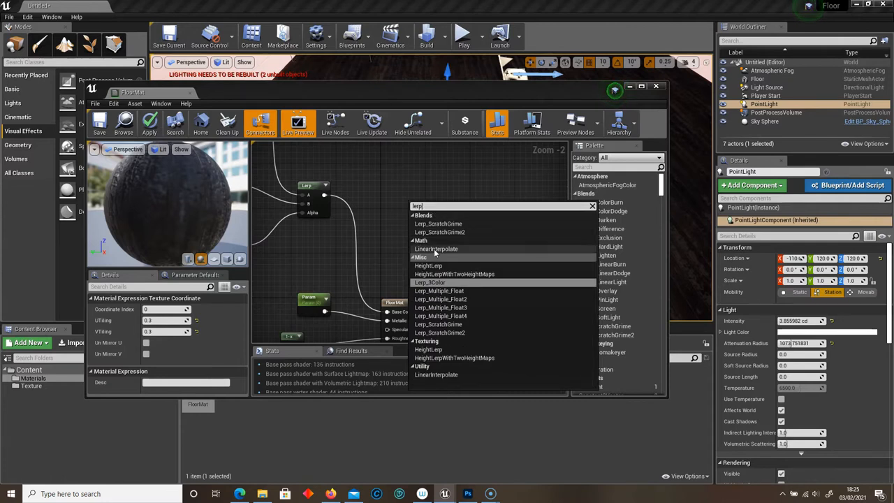
pyautogui.moveTo(436, 249)
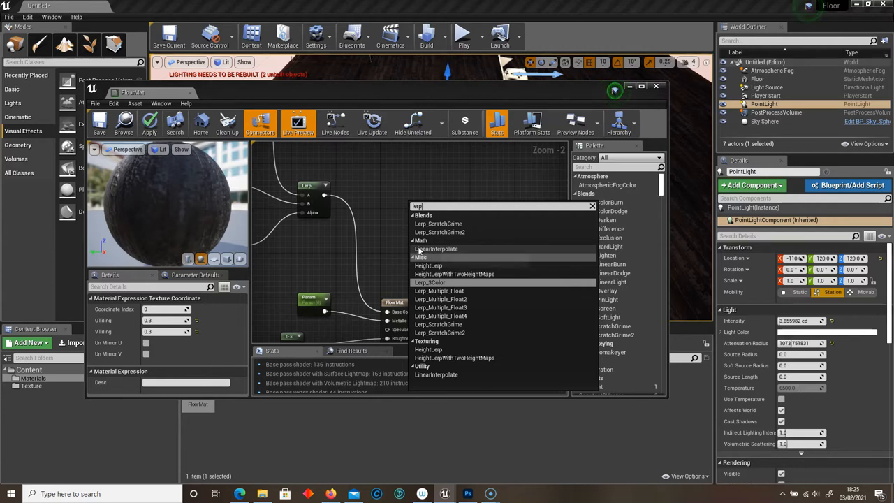
pyautogui.moveTo(436, 249)
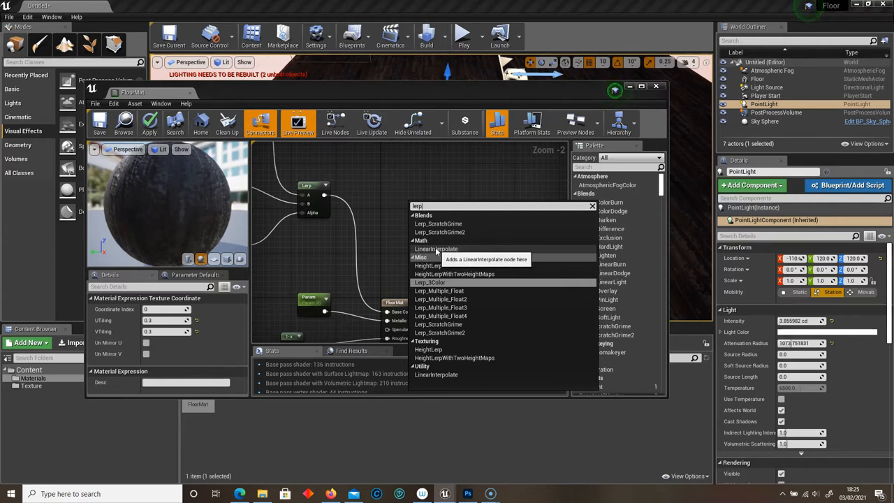
pyautogui.click(436, 249)
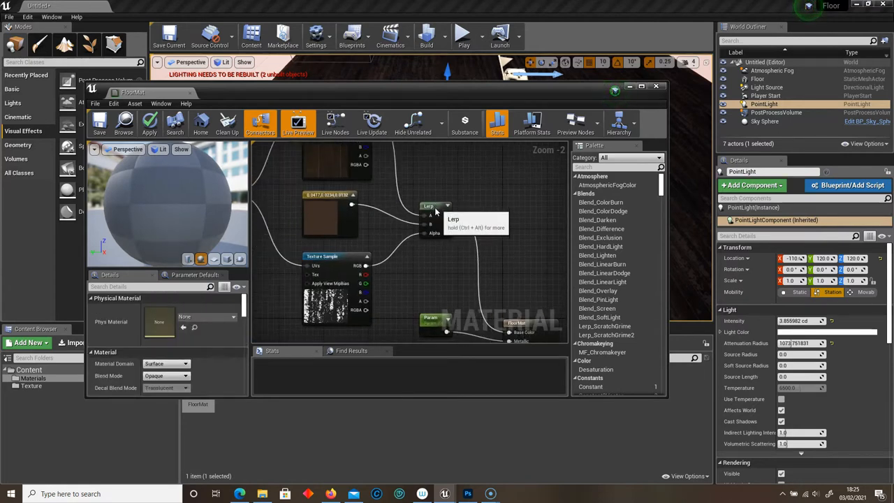
pyautogui.click(433, 206)
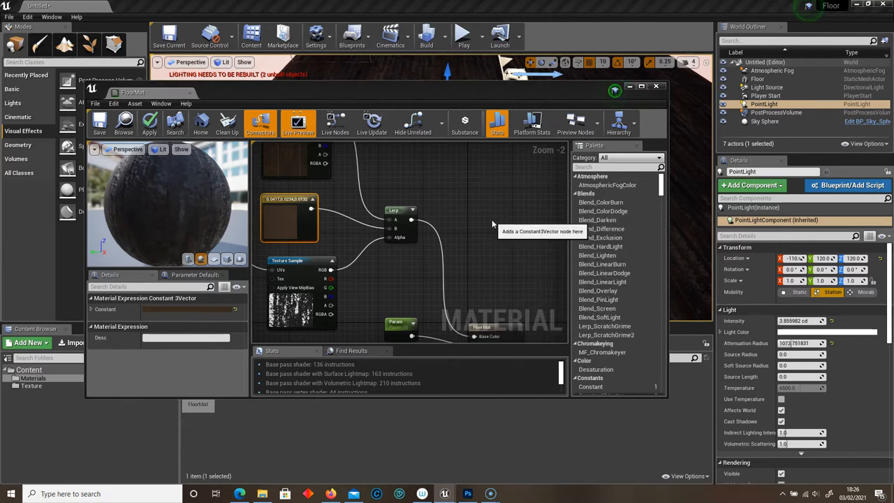
# Add a Constant3Vector node set to very dark brown (0.031, 0.023, 0.010)
pyautogui.click(492, 224)
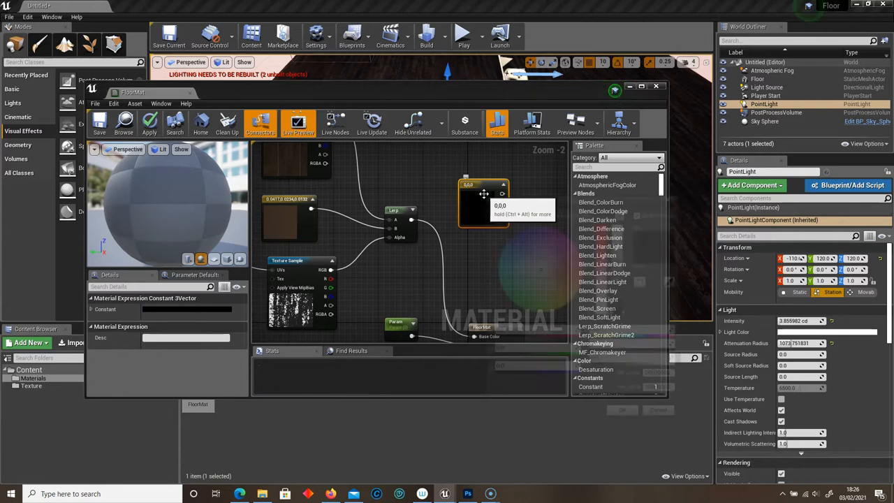
pyautogui.click(480, 186)
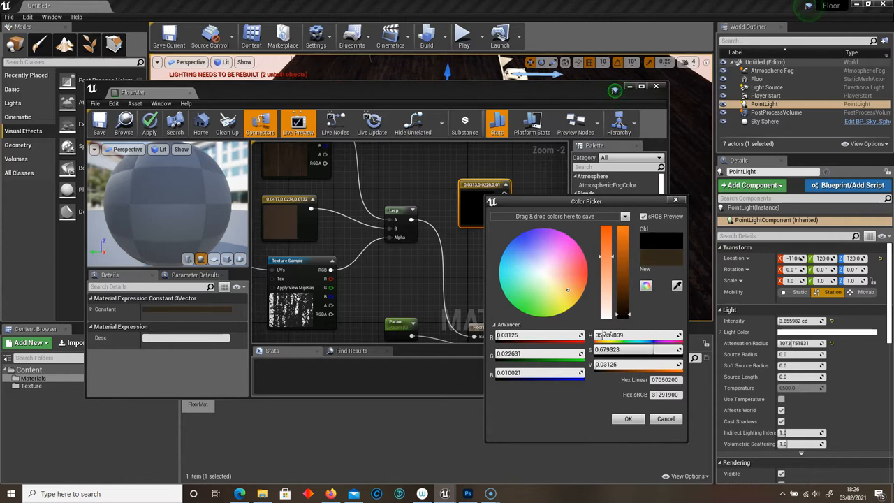
pyautogui.moveTo(604, 312); pyautogui.dragTo(604, 235)
pyautogui.write('tex')
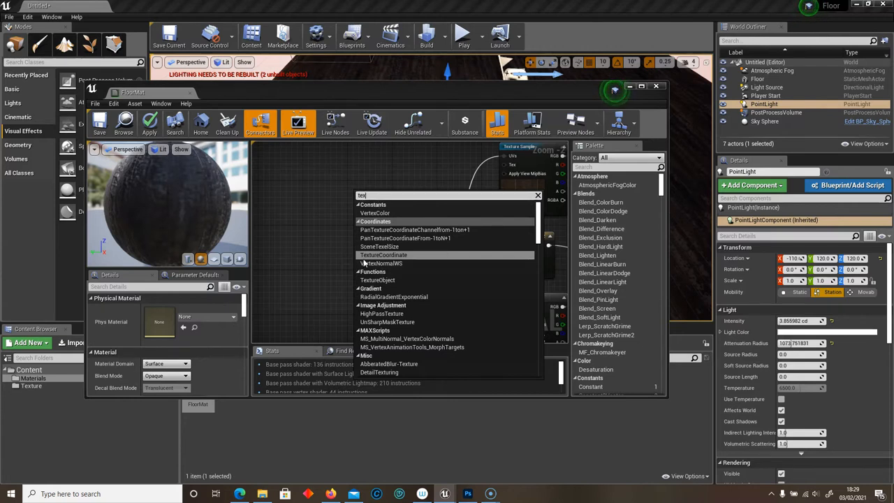
# Add a TextureCoordinate node with U and V tiling of 0.3
pyautogui.click(383, 255)
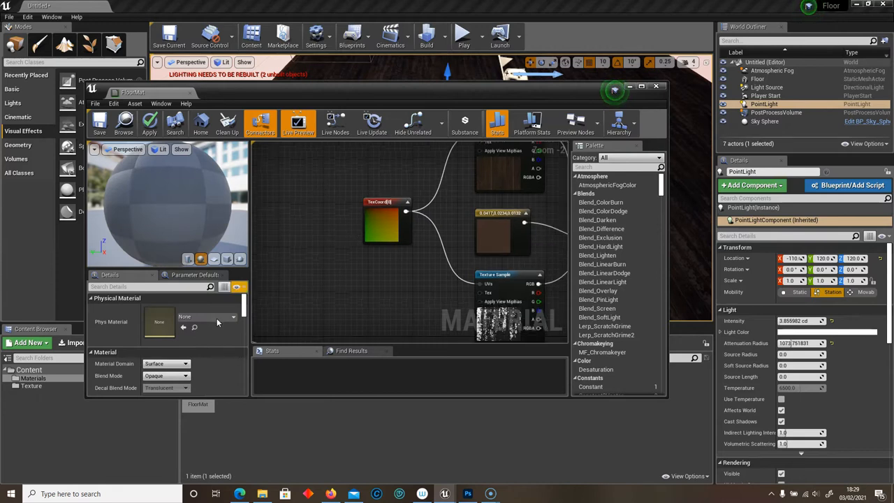
pyautogui.click(380, 203)
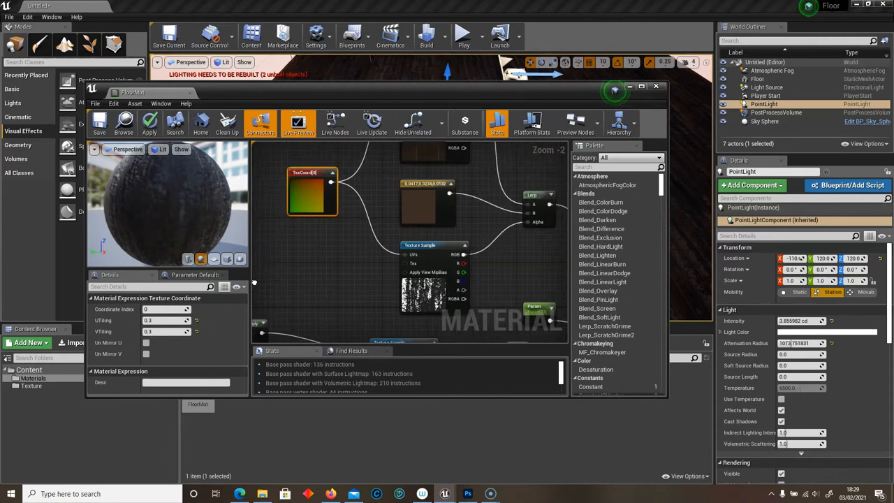
pyautogui.scroll(-3)
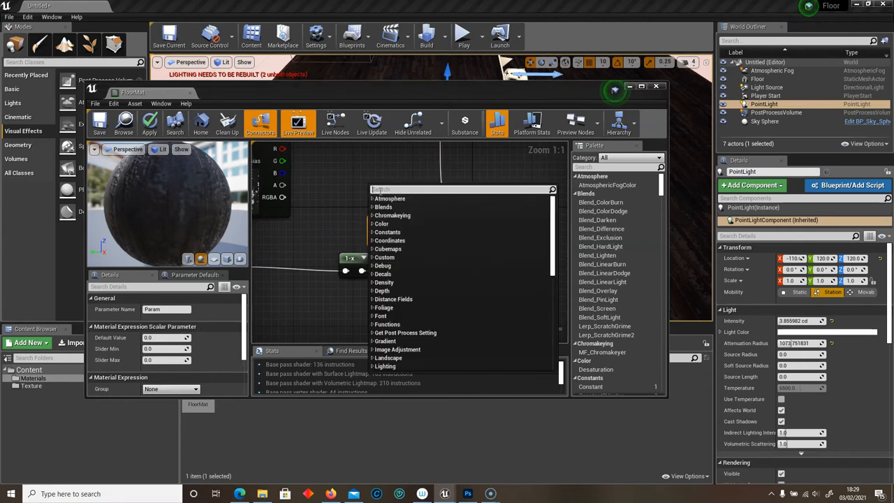
# Add a ScalarParameter node near the material outputs and select it
pyautogui.write('para')
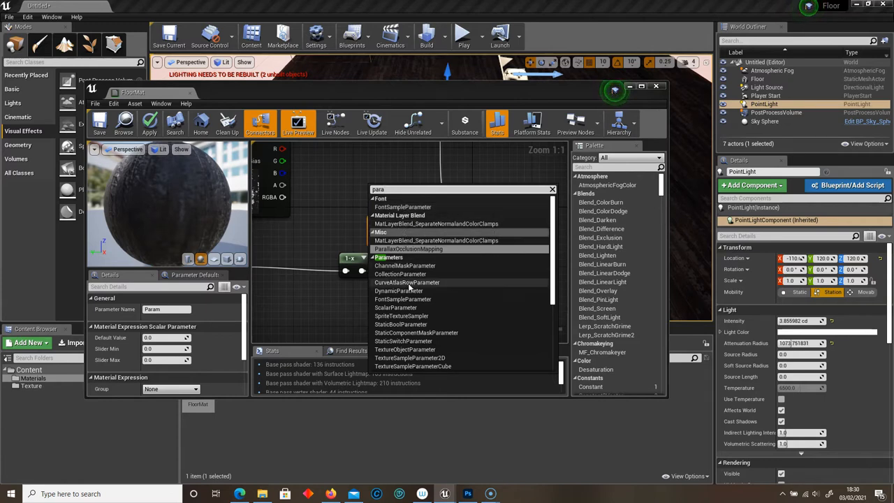
pyautogui.moveTo(395, 307)
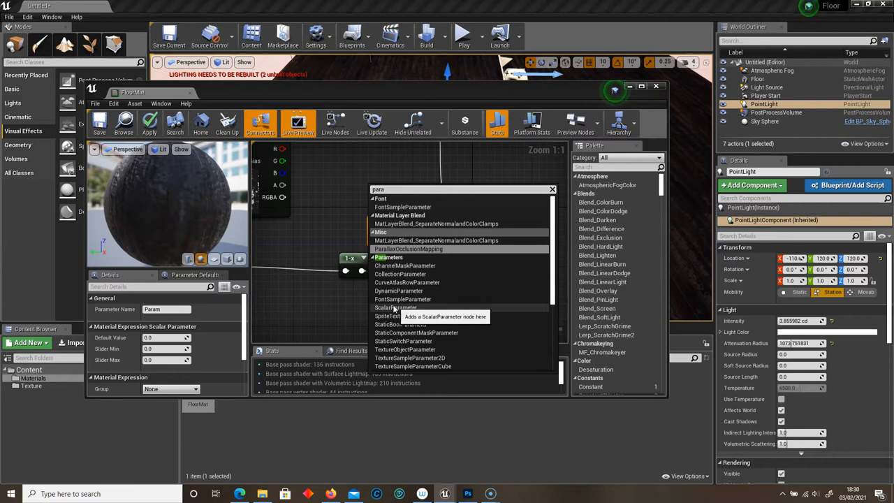
pyautogui.click(395, 307)
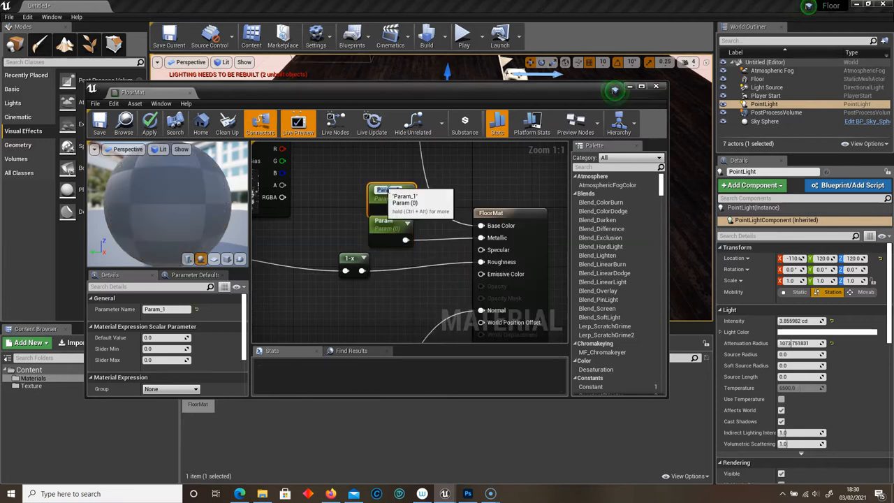
pyautogui.click(368, 185)
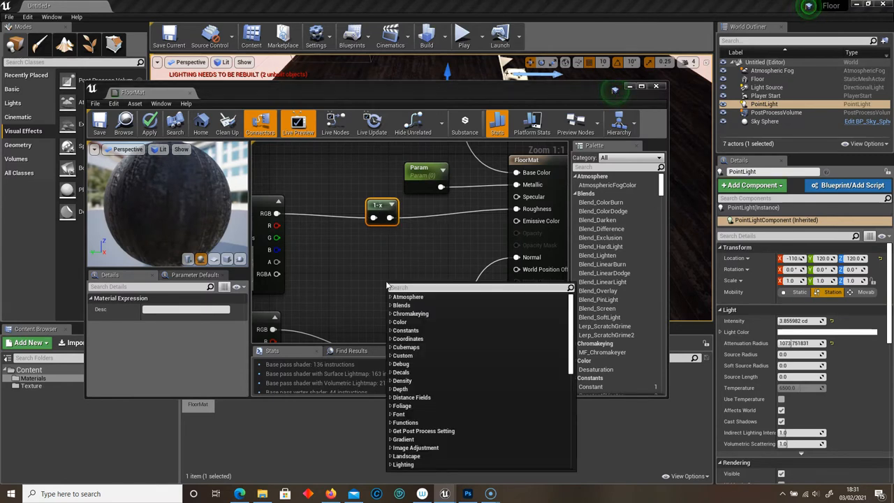
pyautogui.write('1-')
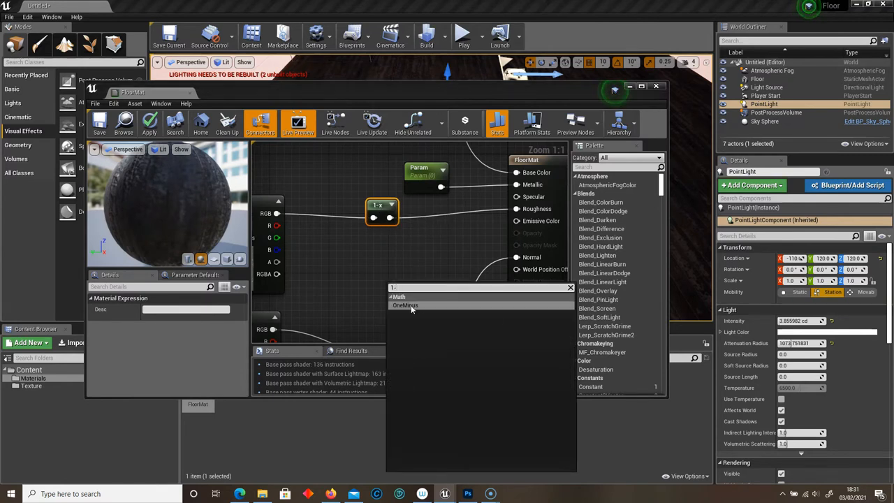
pyautogui.click(405, 305)
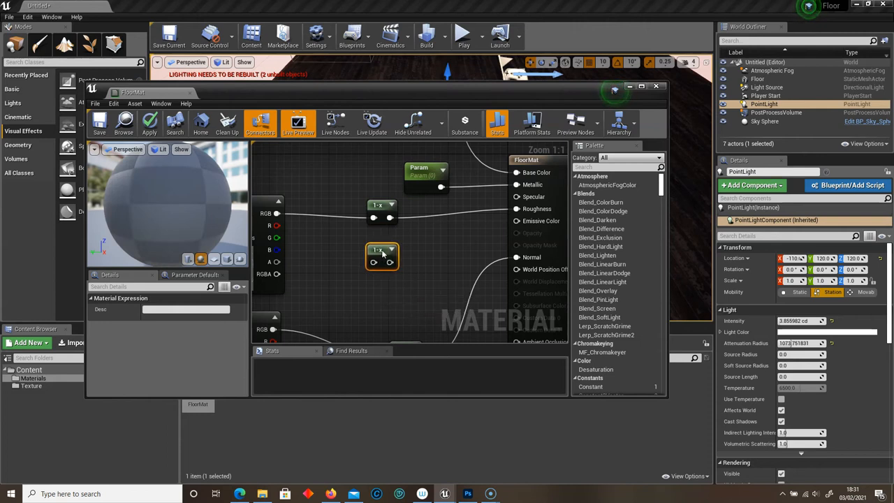
pyautogui.moveTo(536, 209)
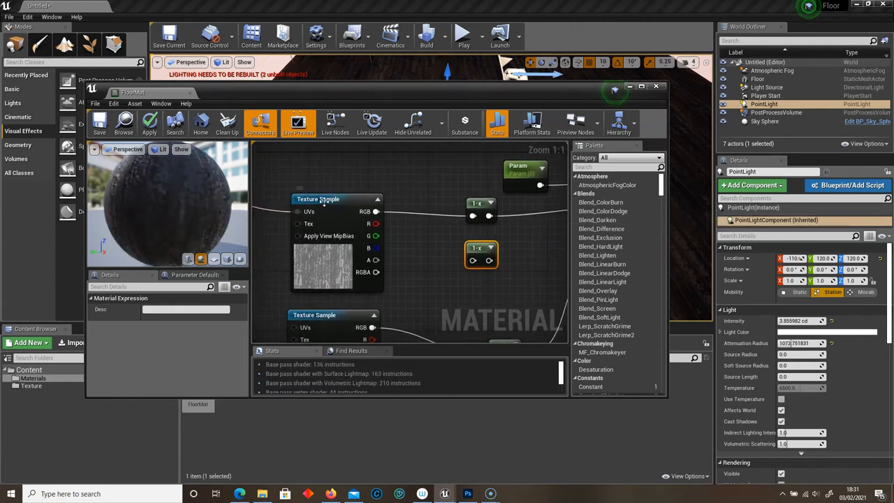
pyautogui.click(317, 199)
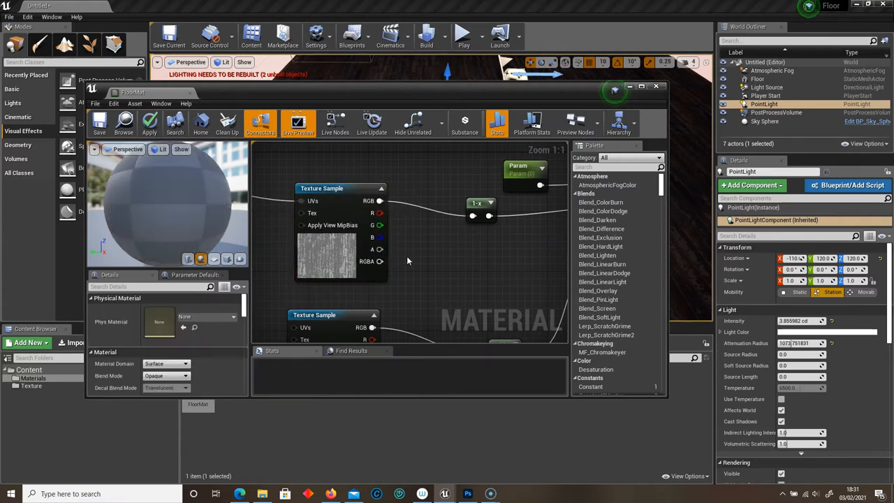
# Add a Multiply node scaling the texture coordinates by the Tiling parameter (3)
pyautogui.click(339, 188)
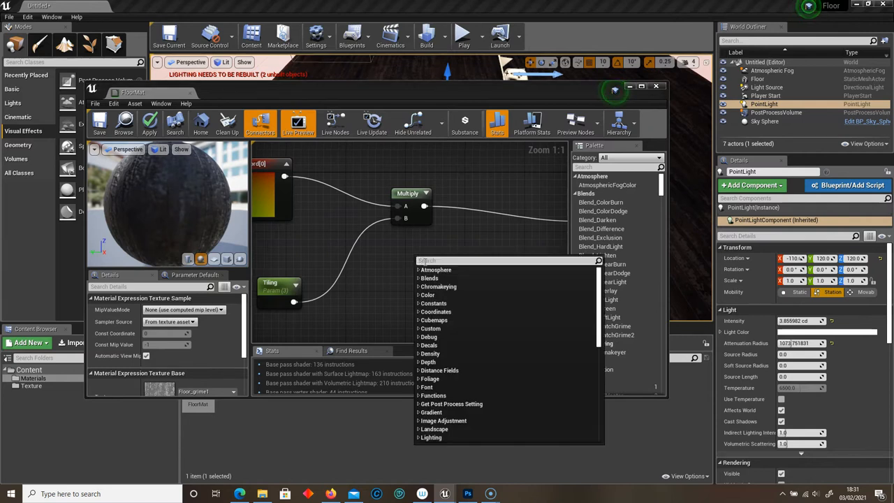
pyautogui.write('mil')
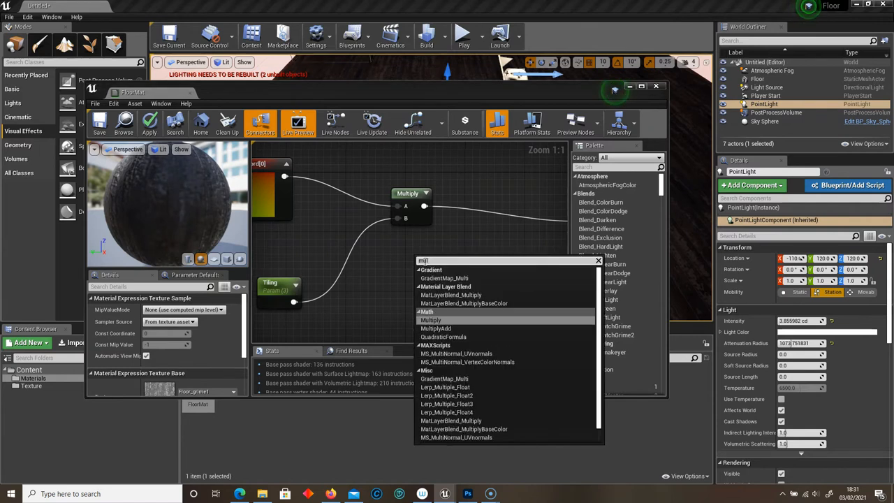
pyautogui.click(431, 319)
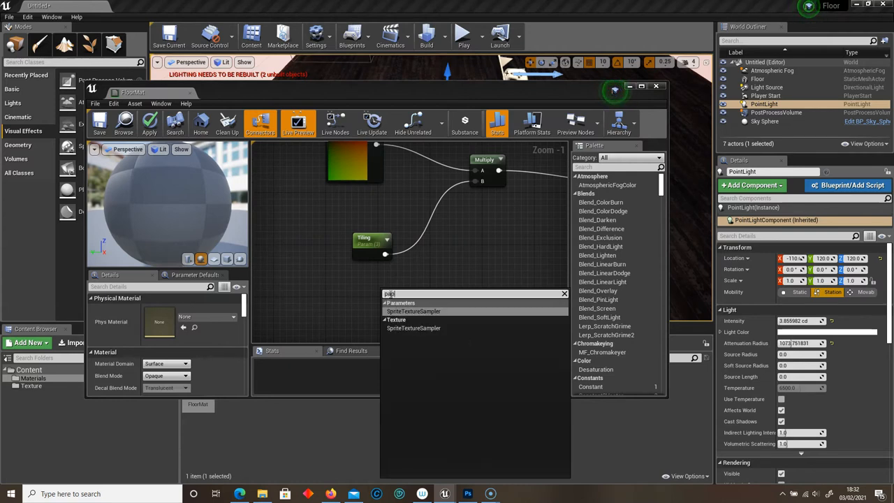
# Add scalar parameter Param_1 (default 3) and position it beneath Tiling
pyautogui.write('param')
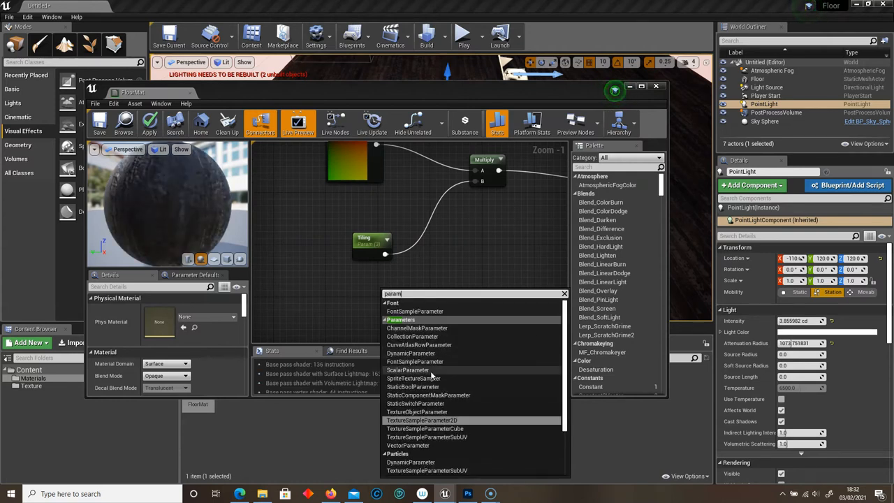
pyautogui.click(407, 369)
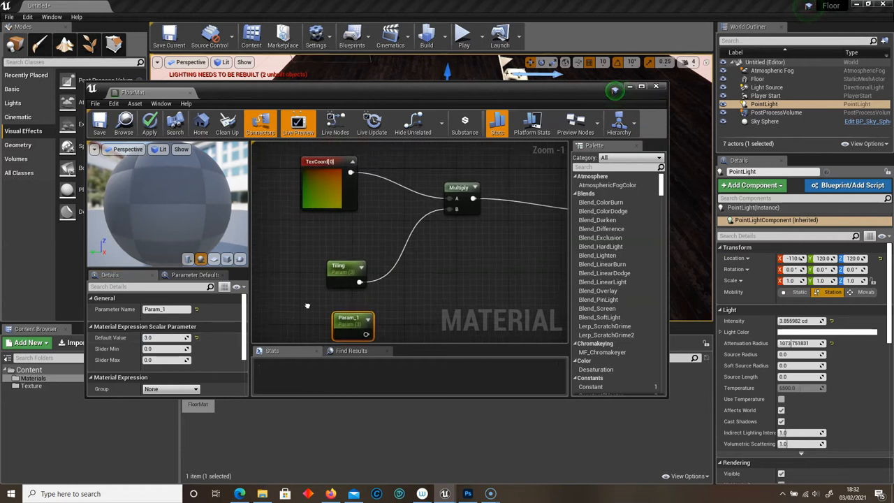
pyautogui.moveTo(419, 258); pyautogui.dragTo(426, 250)
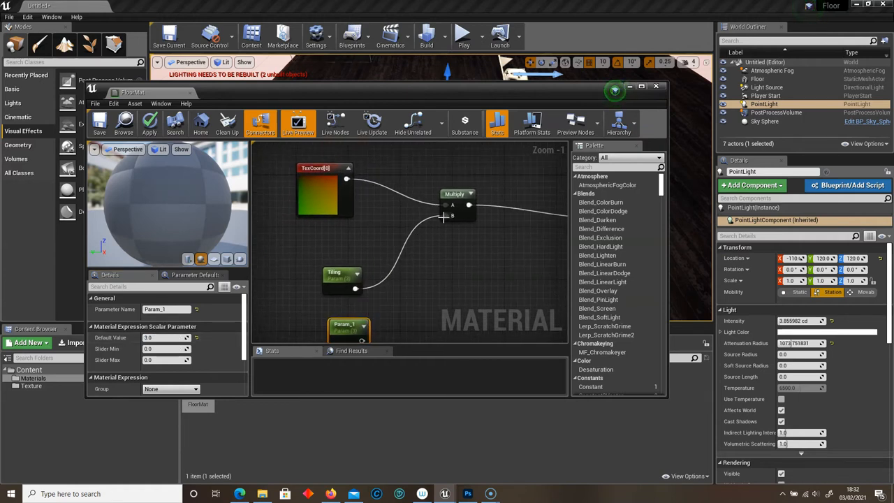
pyautogui.moveTo(349, 329); pyautogui.dragTo(342, 320)
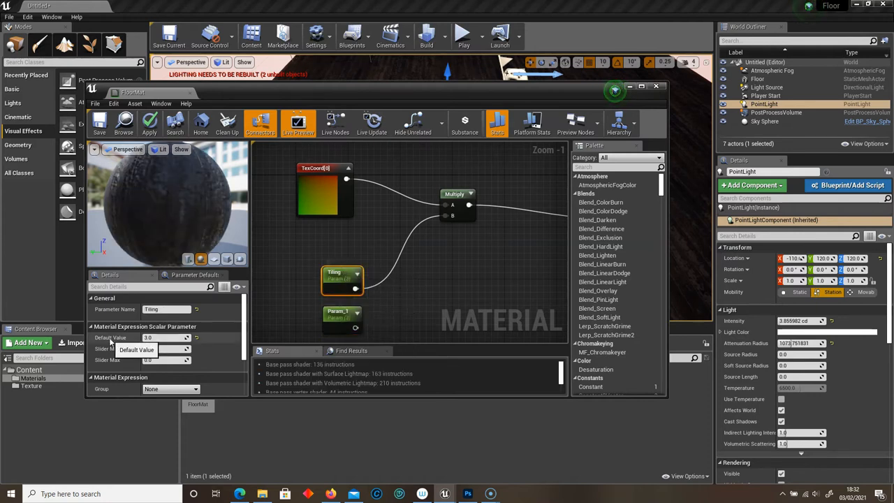
pyautogui.click(339, 314)
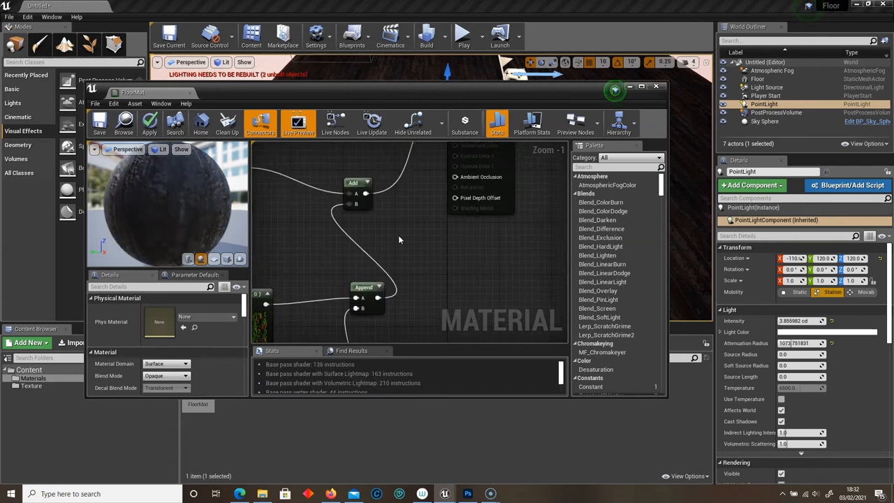
# Add an Add node taking the normal texture's RGB, plus an AppendVector node
pyautogui.write('add')
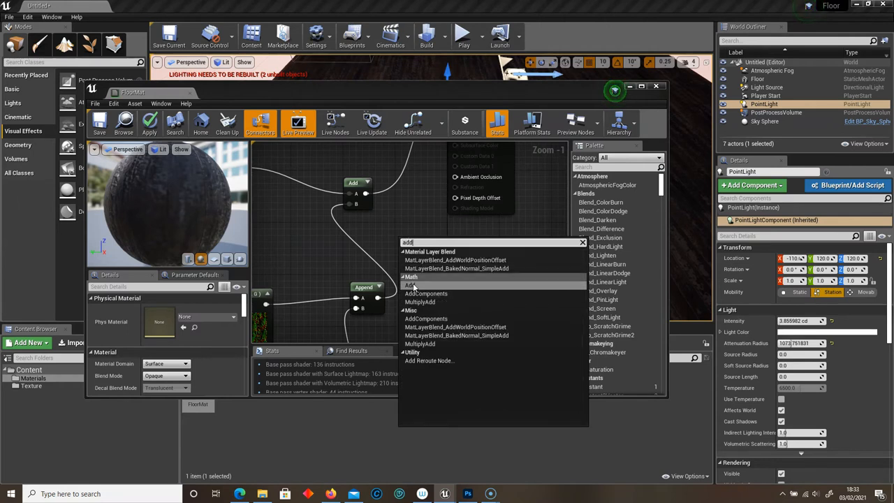
pyautogui.click(409, 285)
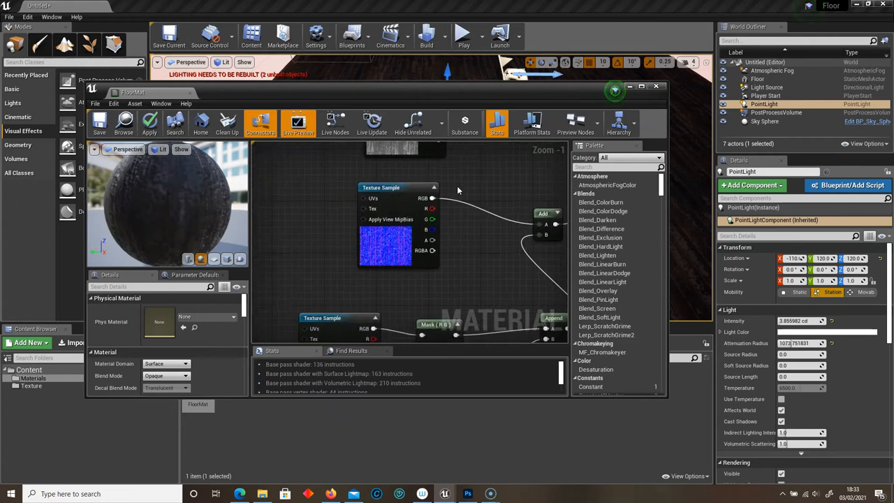
pyautogui.click(391, 187)
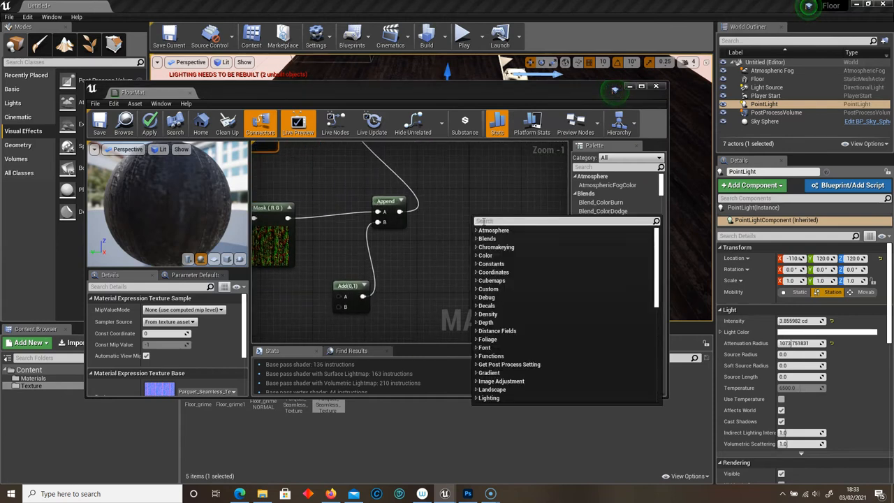
pyautogui.write('appe')
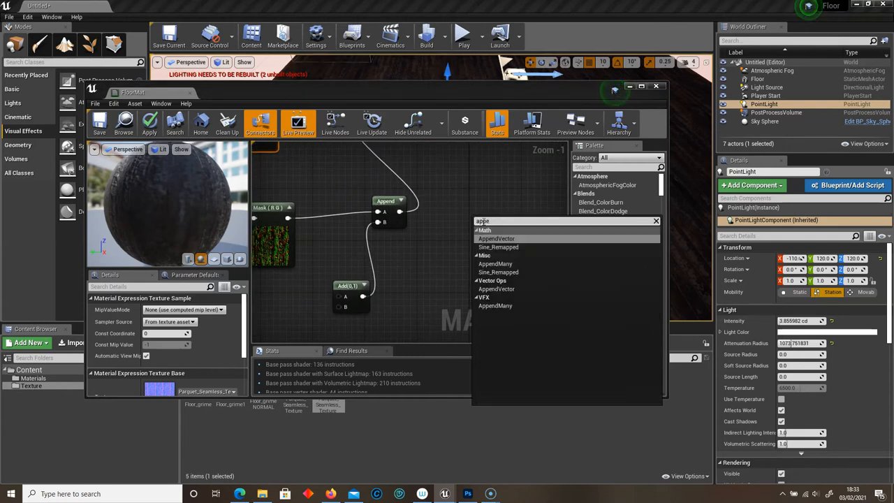
pyautogui.click(496, 239)
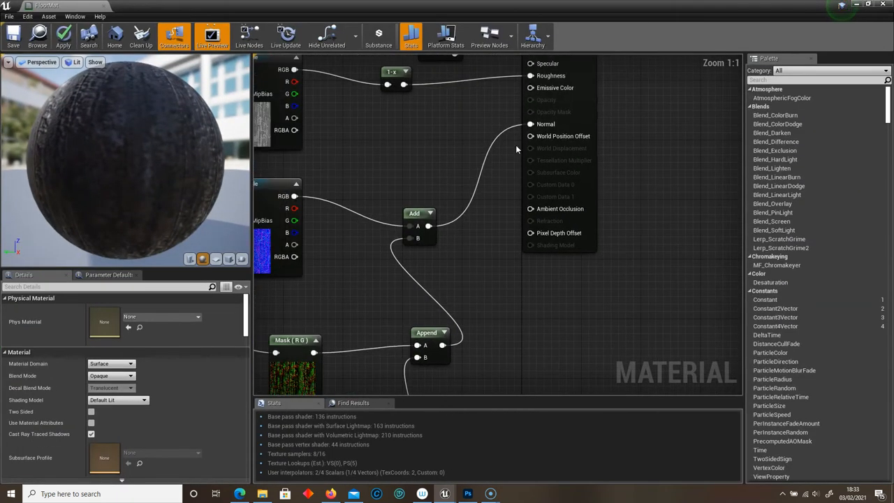
# Check the Add(0,1) constant, then delete the Mask (R G) node feeding Append
pyautogui.click(422, 184)
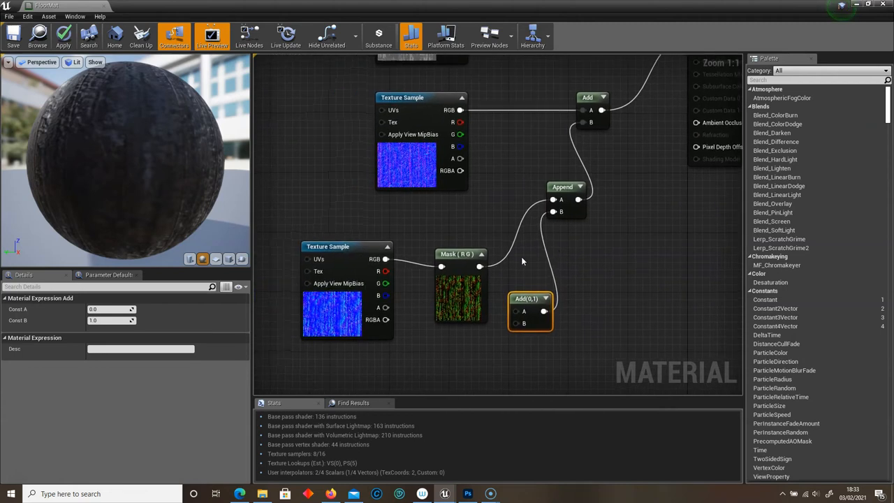
pyautogui.click(461, 254)
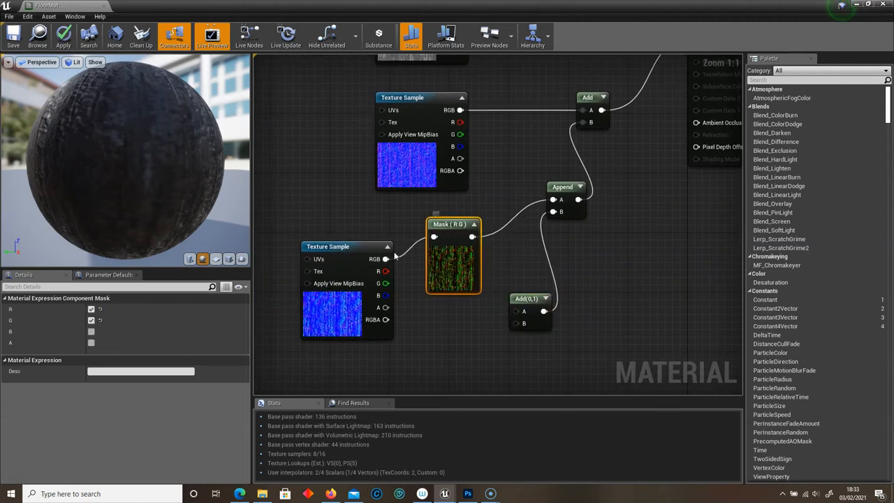
pyautogui.moveTo(452, 237)
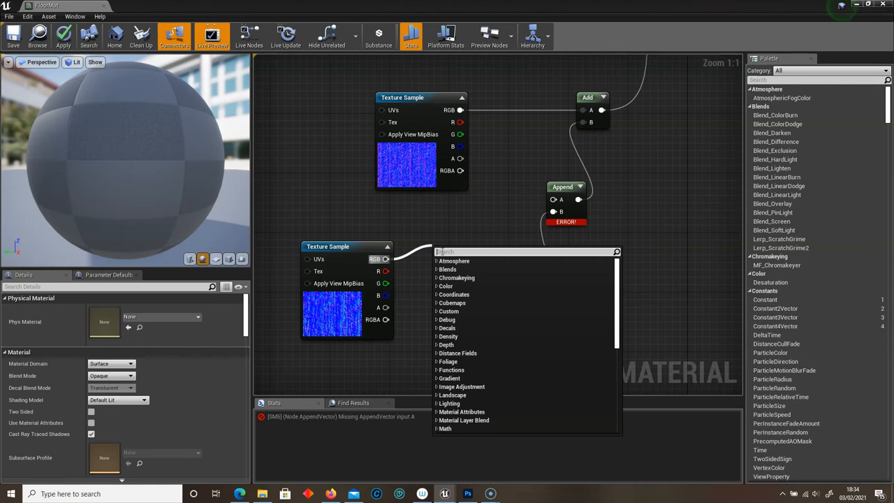
# Wire the grime normal texture through a new R-G ComponentMask into Append A
pyautogui.write('mask')
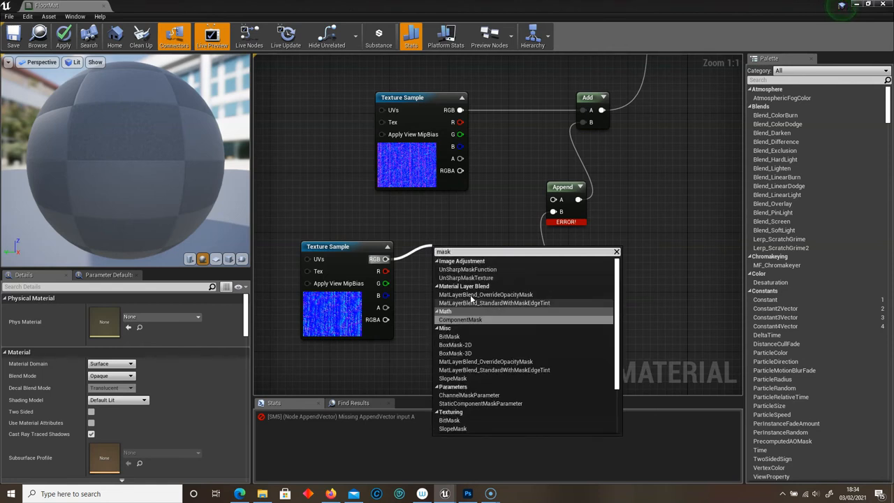
pyautogui.click(460, 319)
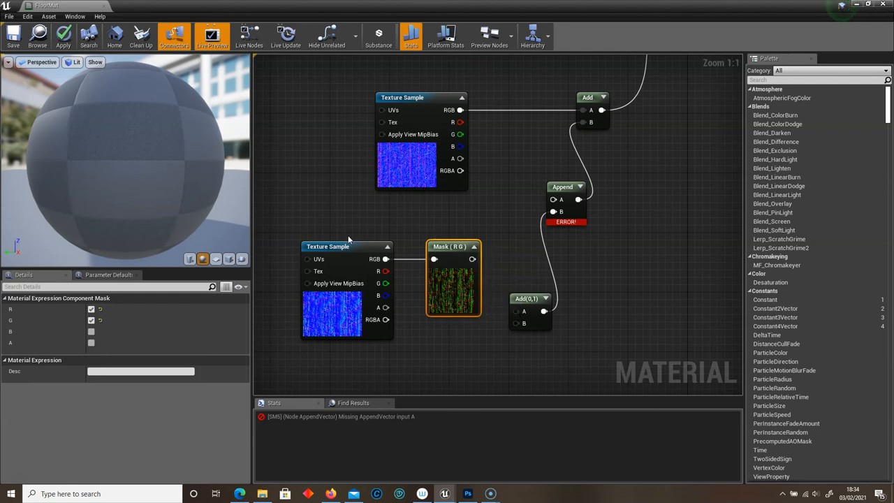
pyautogui.click(328, 247)
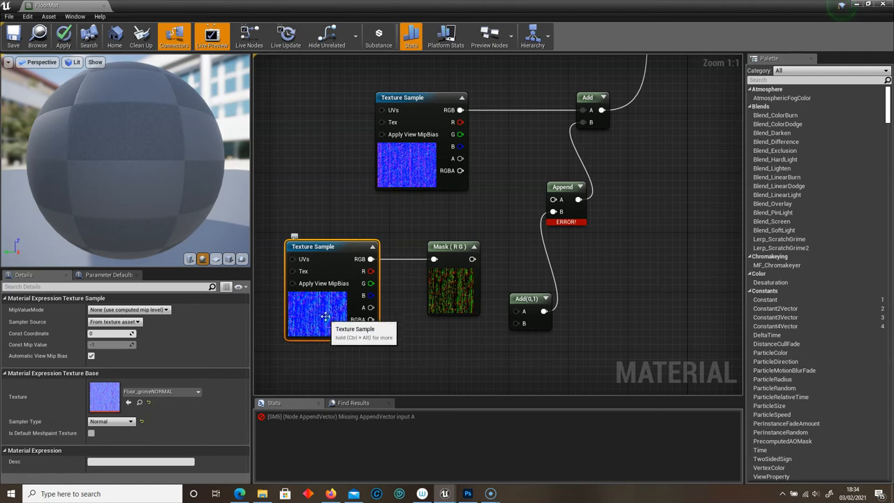
pyautogui.click(447, 246)
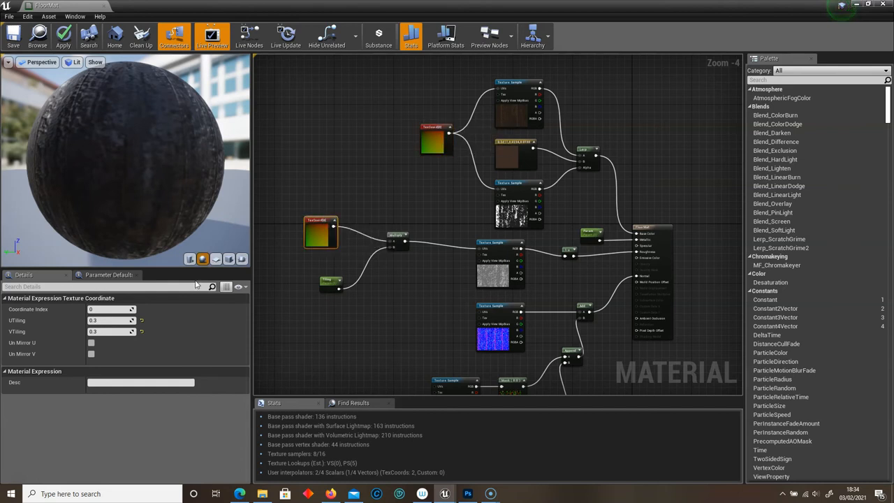
# Apply the FloorMat edits to the original material, confirming with Yes
pyautogui.click(63, 35)
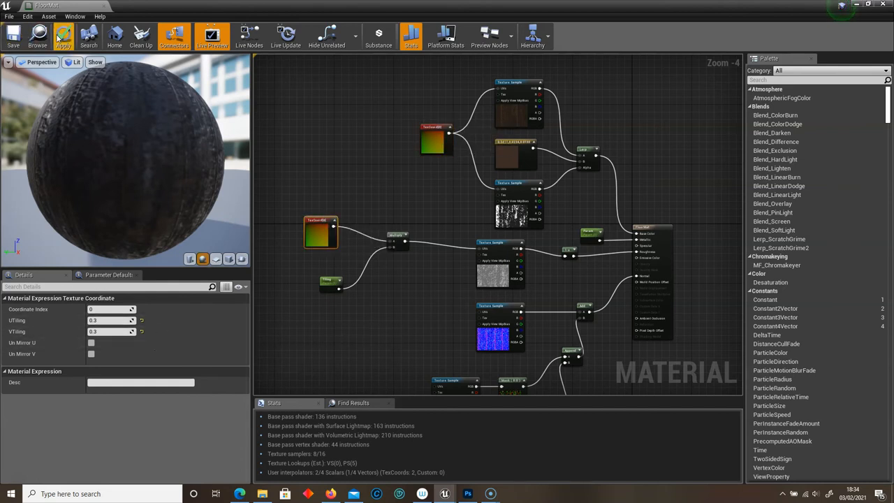
pyautogui.click(63, 35)
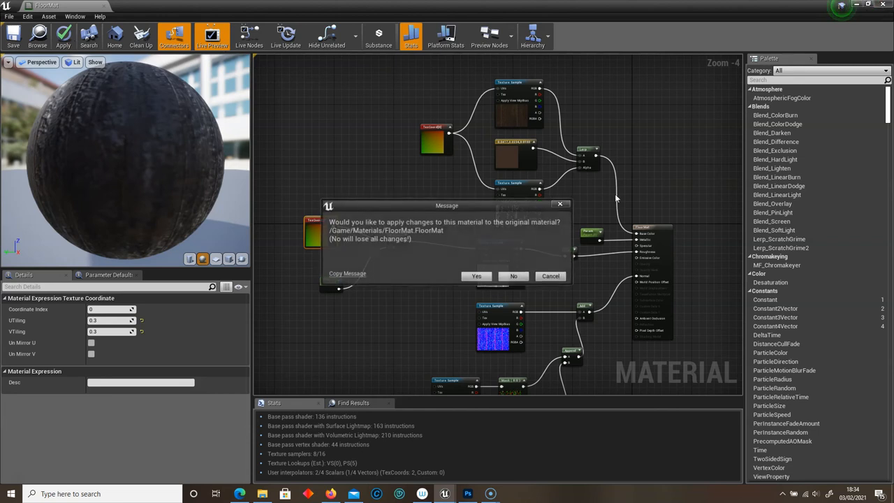
pyautogui.click(475, 276)
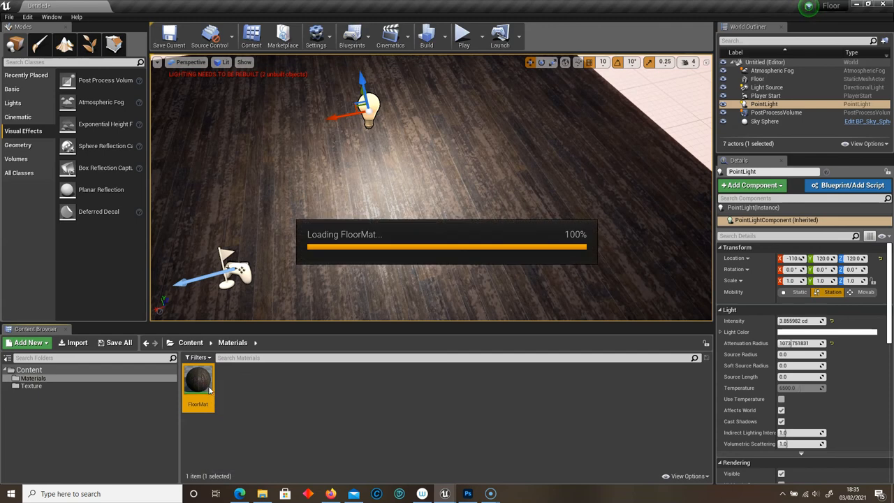
# Darken FloorMat's grime Constant3Vector to about (0.0156, 0.0088, 0.0050), then apply and save
pyautogui.doubleClick(197, 384)
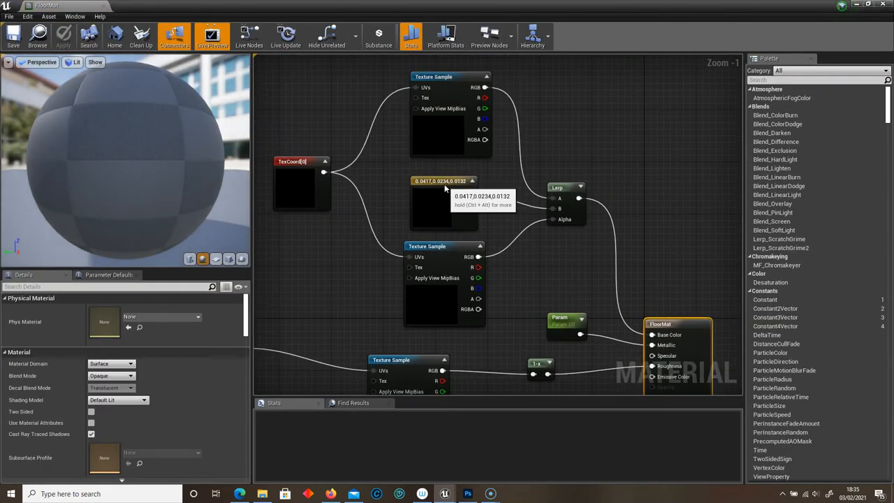
pyautogui.doubleClick(444, 202)
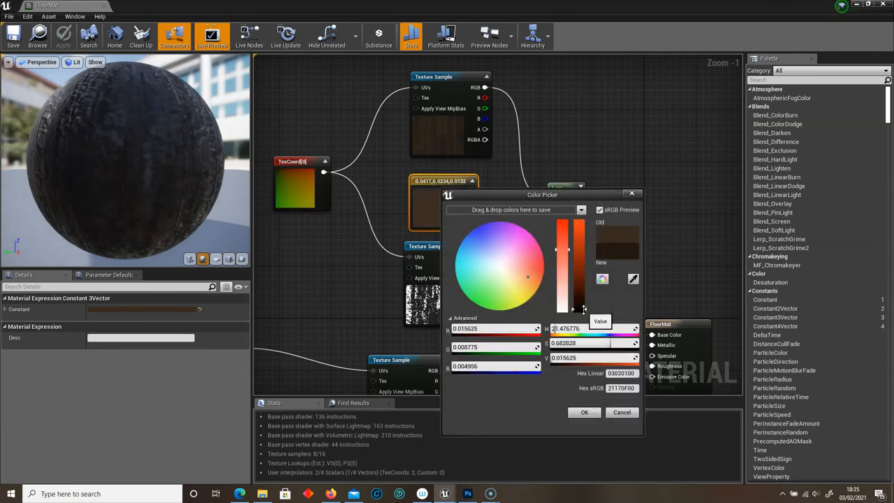
pyautogui.click(584, 412)
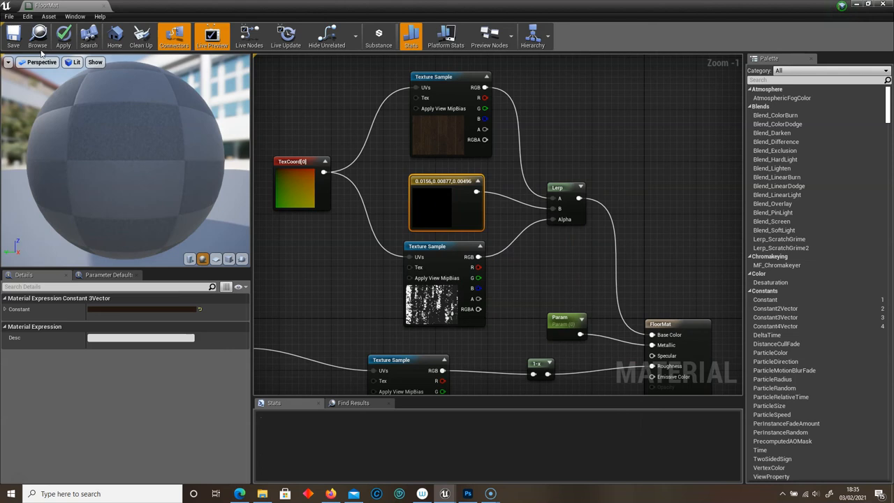
pyautogui.moveTo(63, 35)
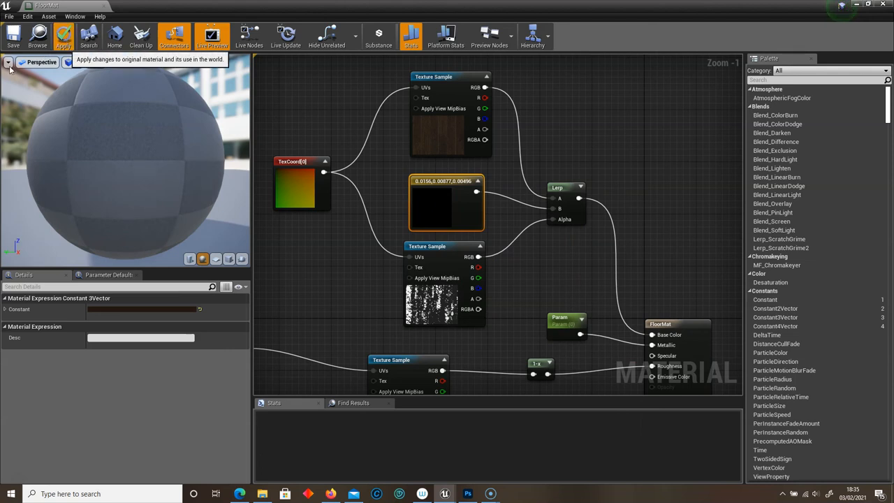
pyautogui.click(63, 35)
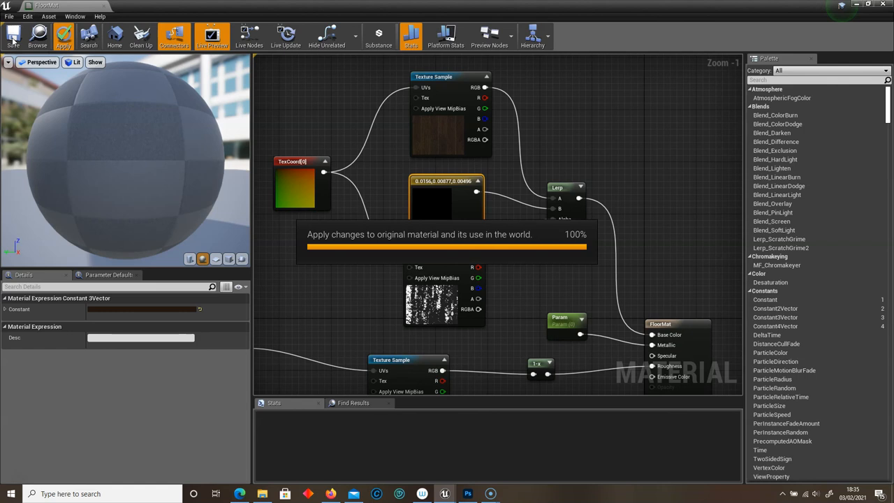
pyautogui.click(13, 35)
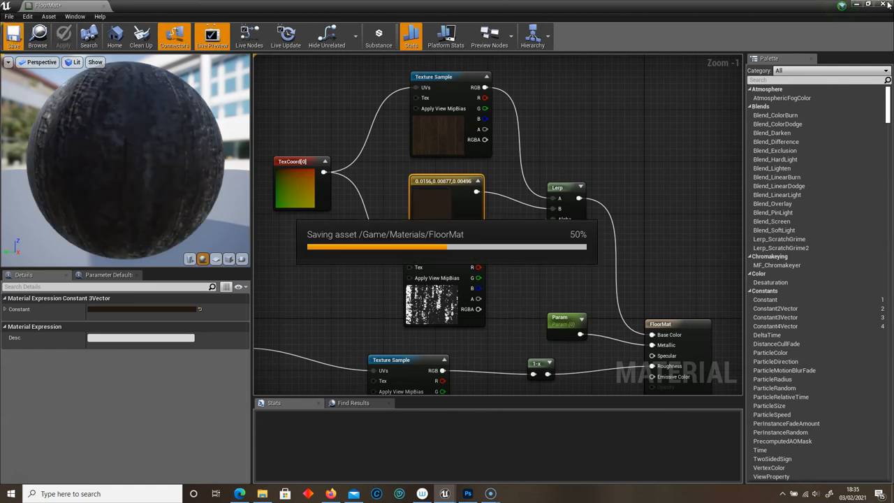